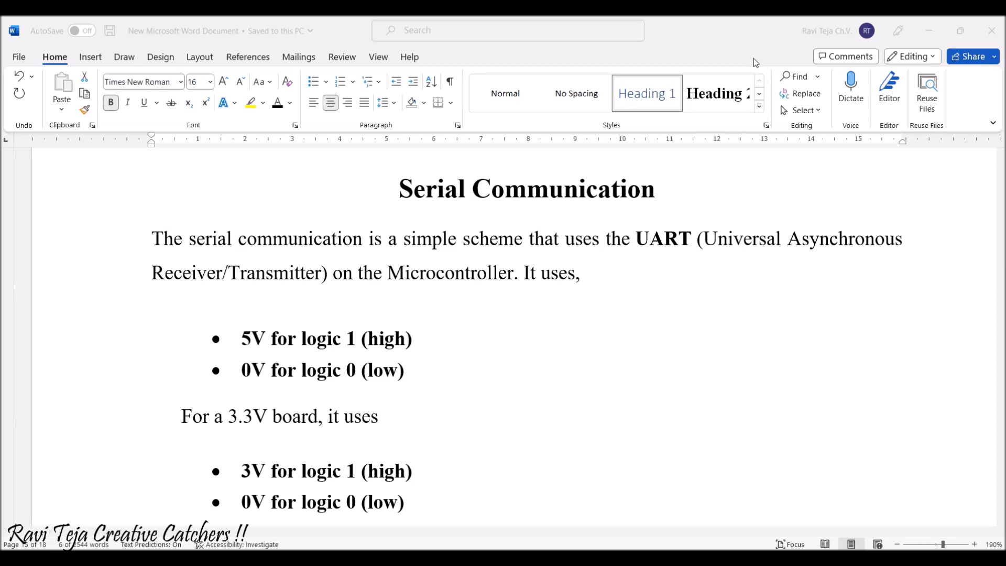
pyautogui.scroll(-3)
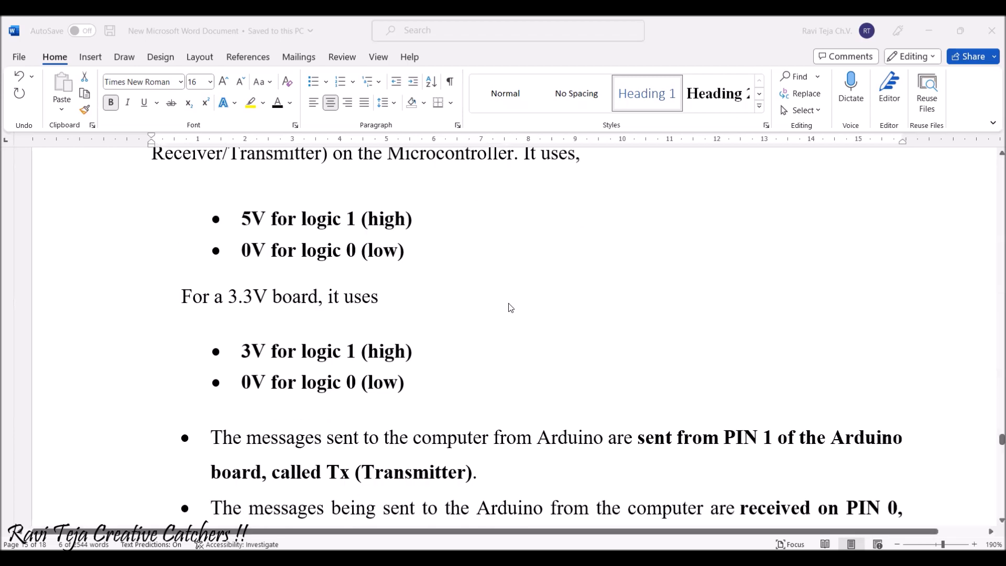
pyautogui.scroll(-3)
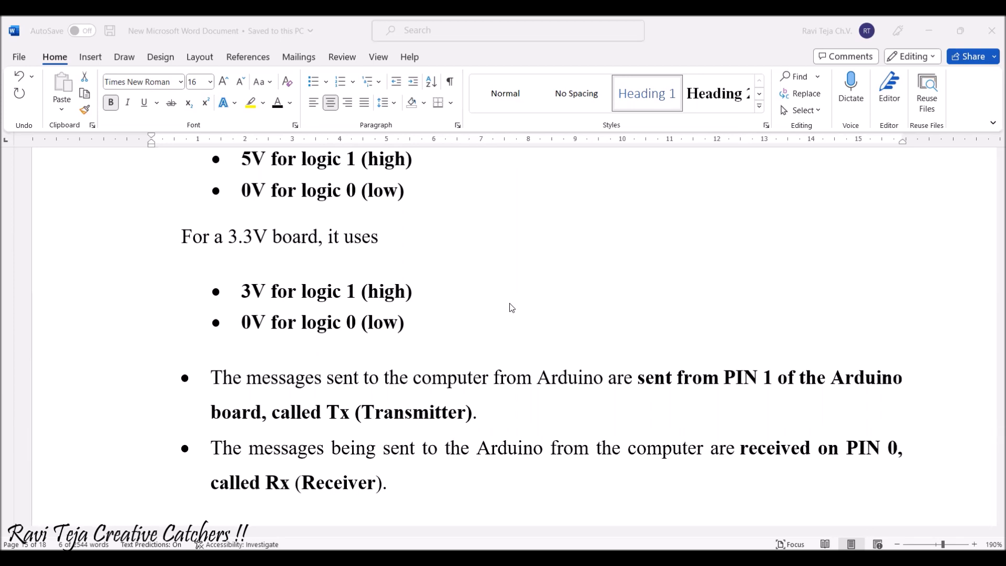
pyautogui.scroll(-3)
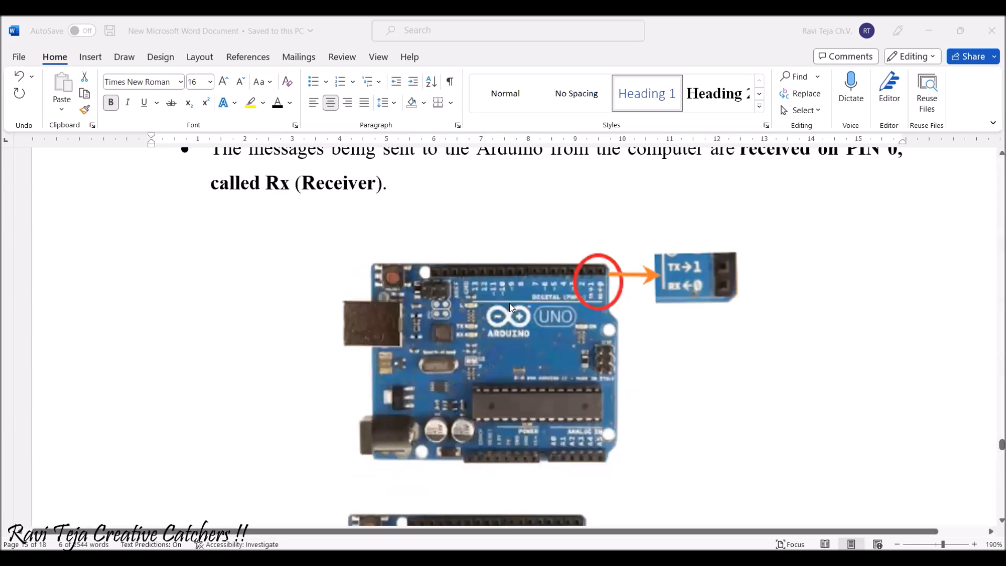
pyautogui.moveTo(597, 314)
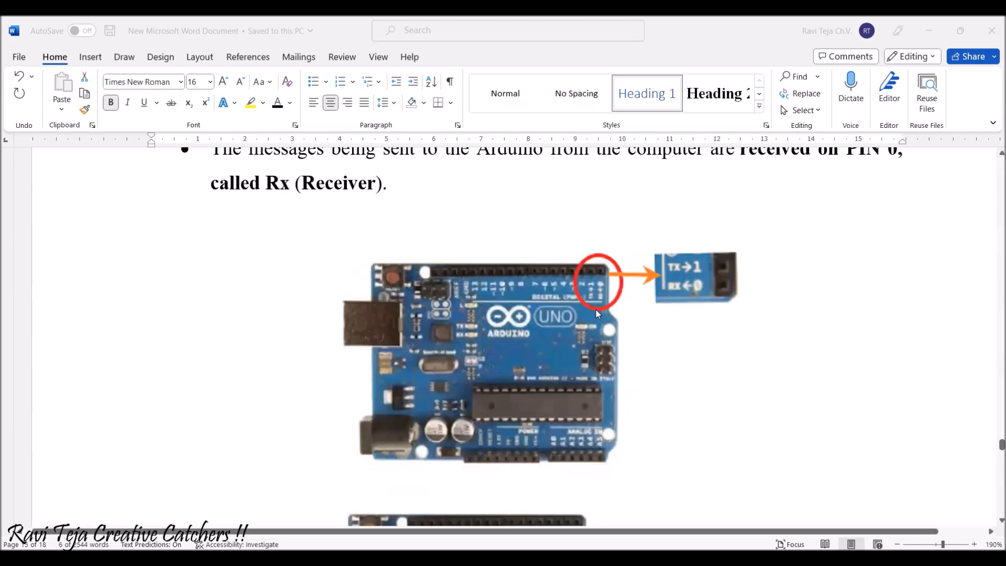
pyautogui.moveTo(592, 297)
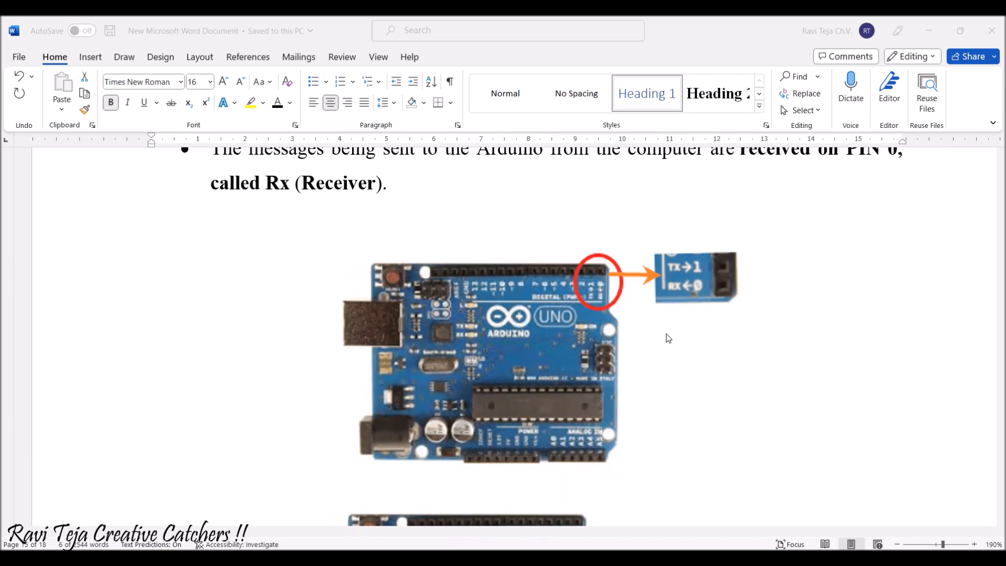
pyautogui.scroll(-3)
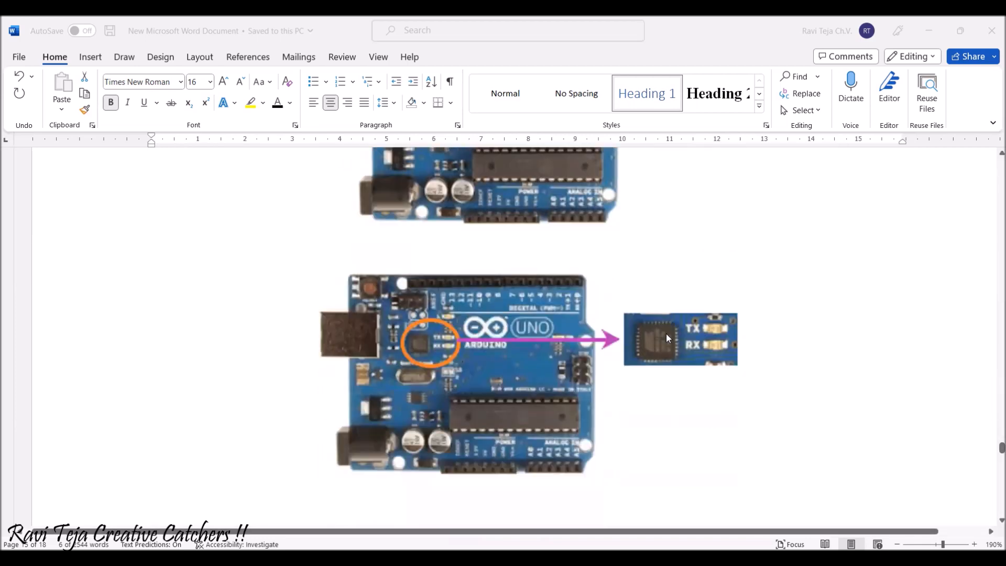
pyautogui.scroll(-3)
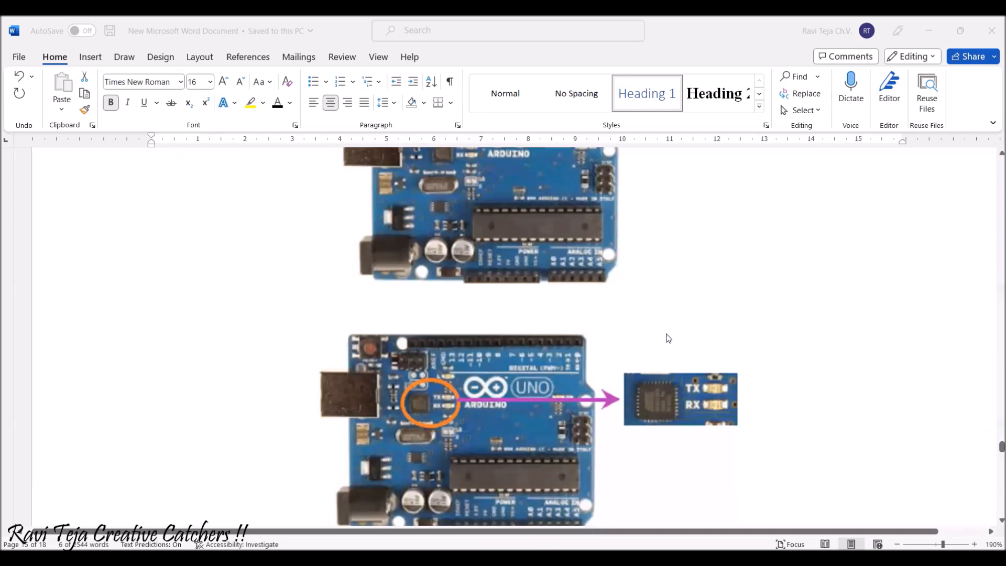
pyautogui.moveTo(482, 400)
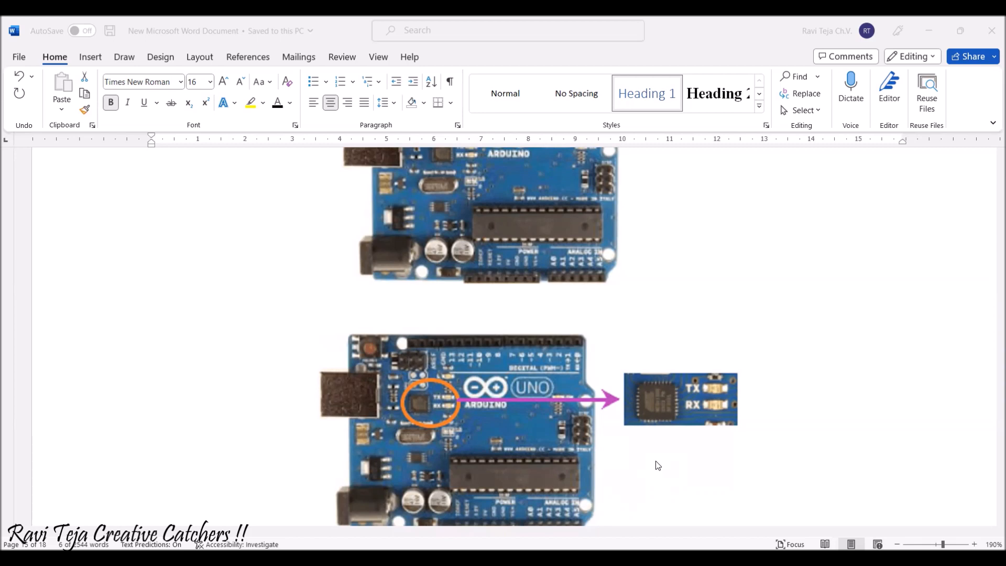
pyautogui.scroll(-3)
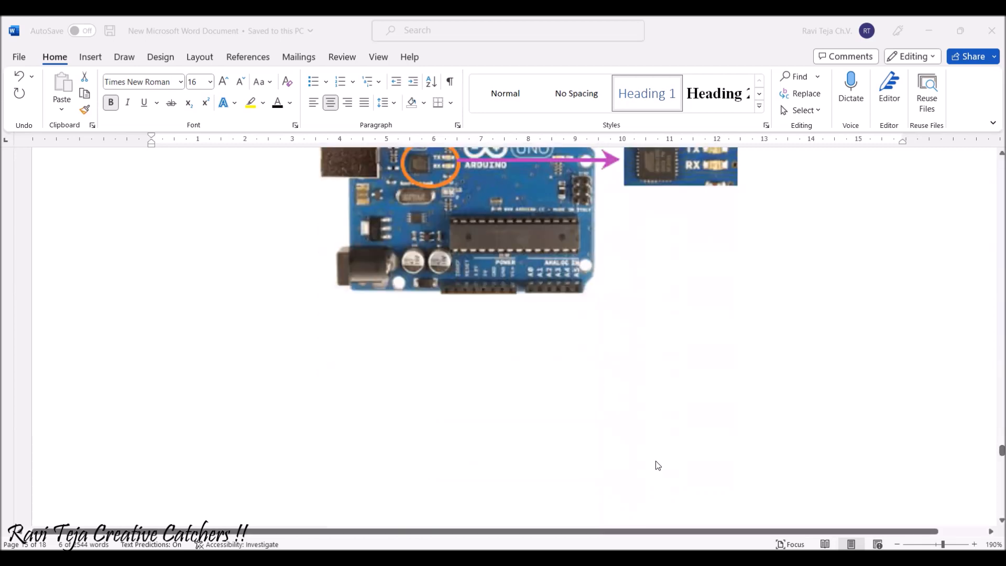
pyautogui.scroll(-3)
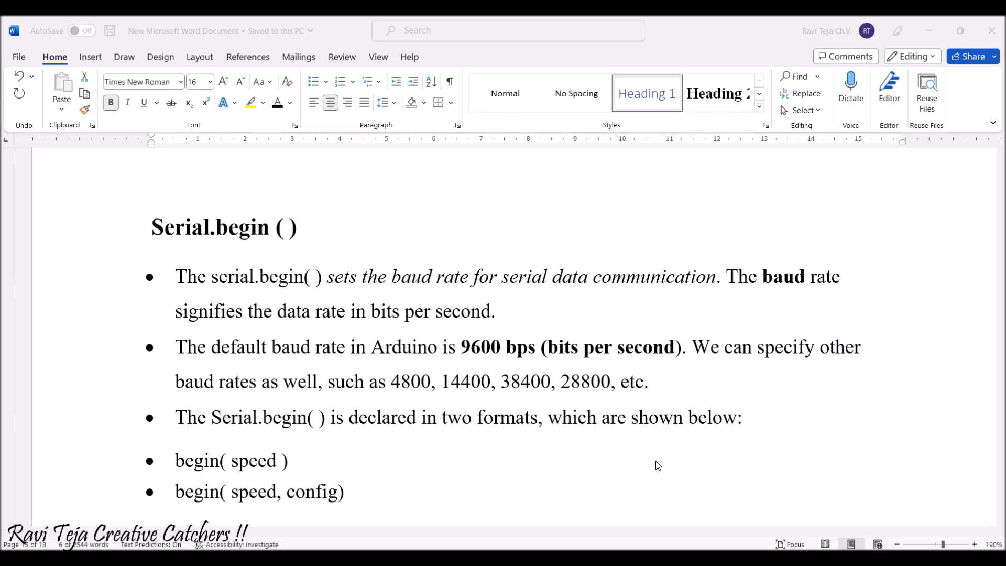
pyautogui.scroll(-3)
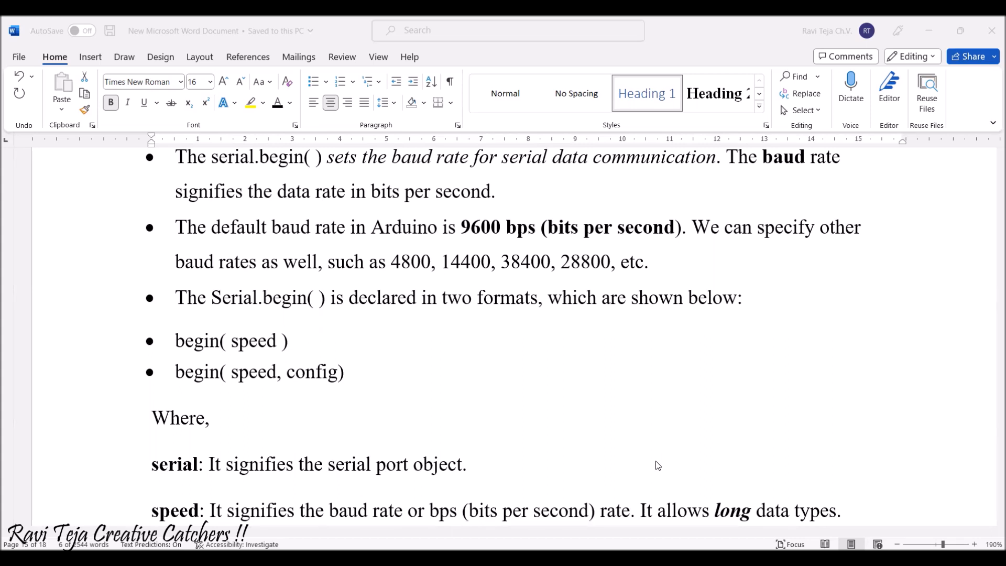
pyautogui.scroll(-3)
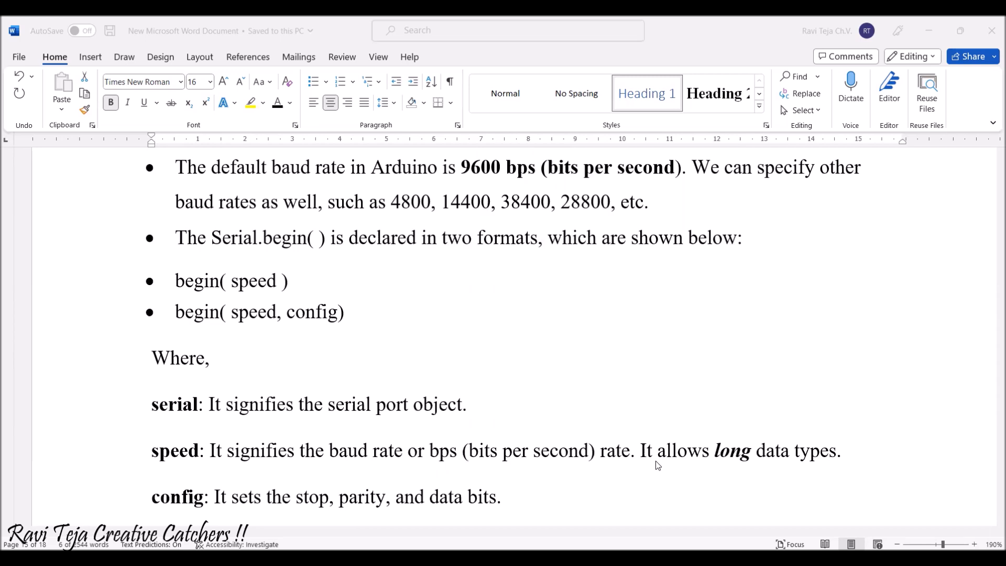
pyautogui.scroll(-3)
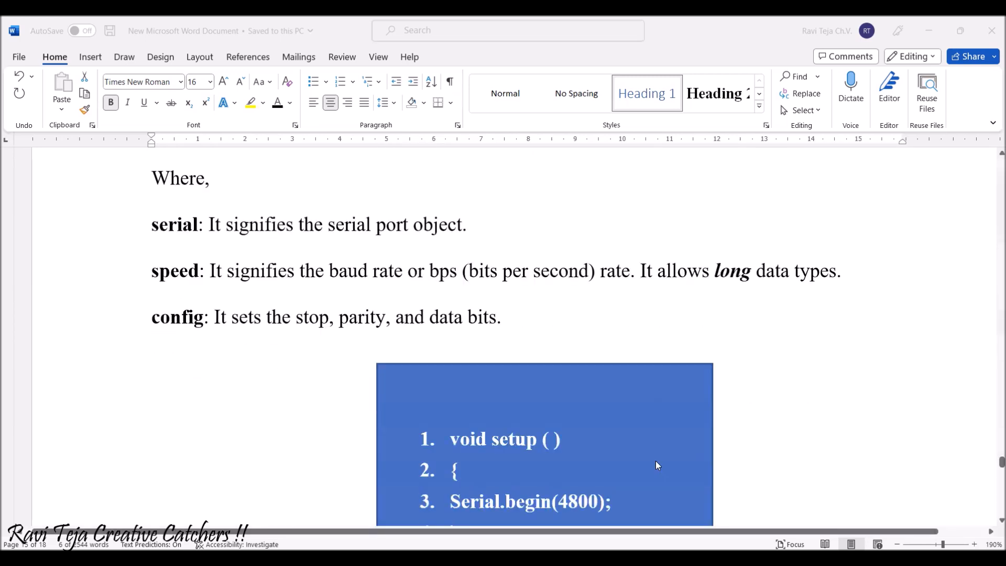
pyautogui.scroll(-3)
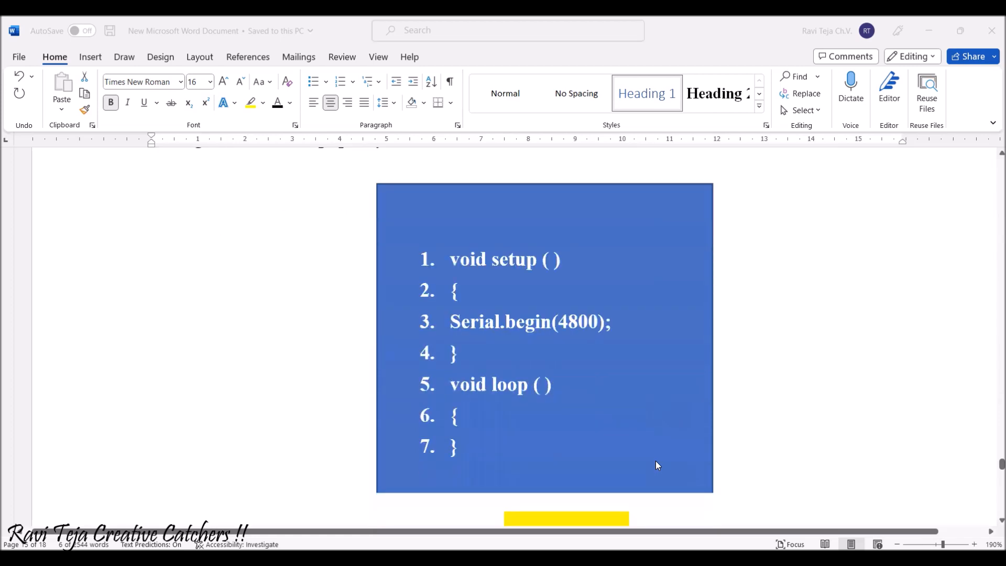
pyautogui.moveTo(560, 258)
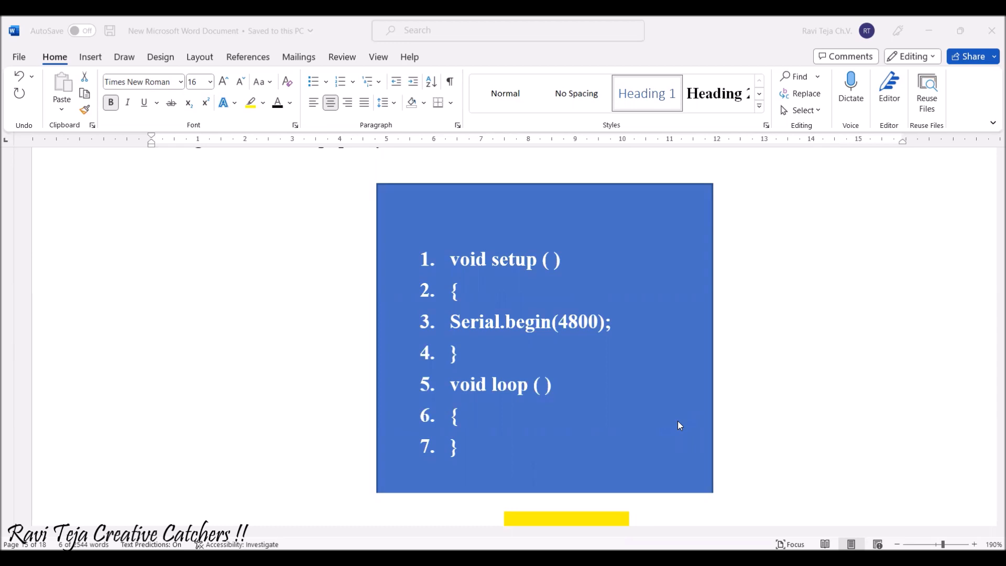
pyautogui.scroll(-3)
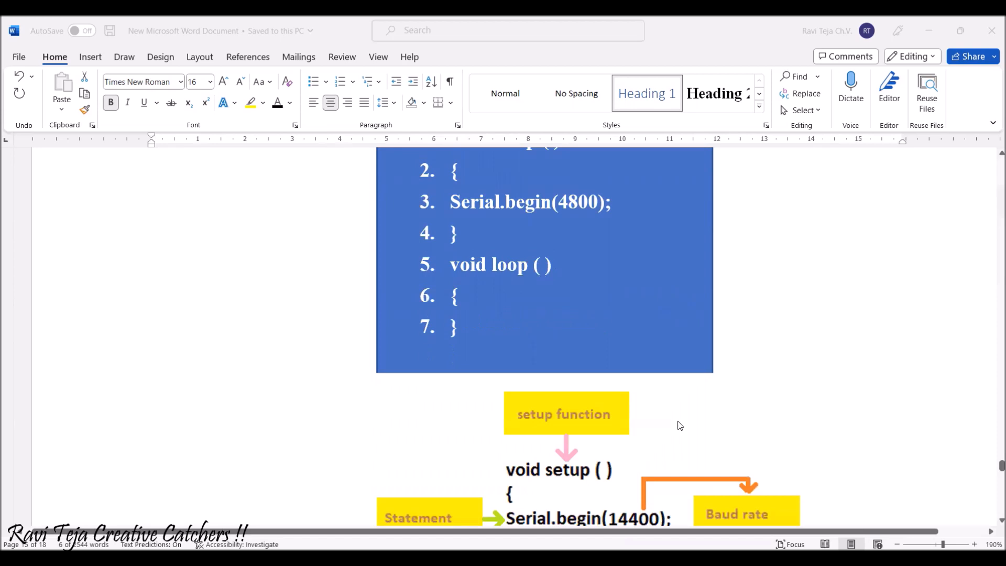
pyautogui.scroll(-3)
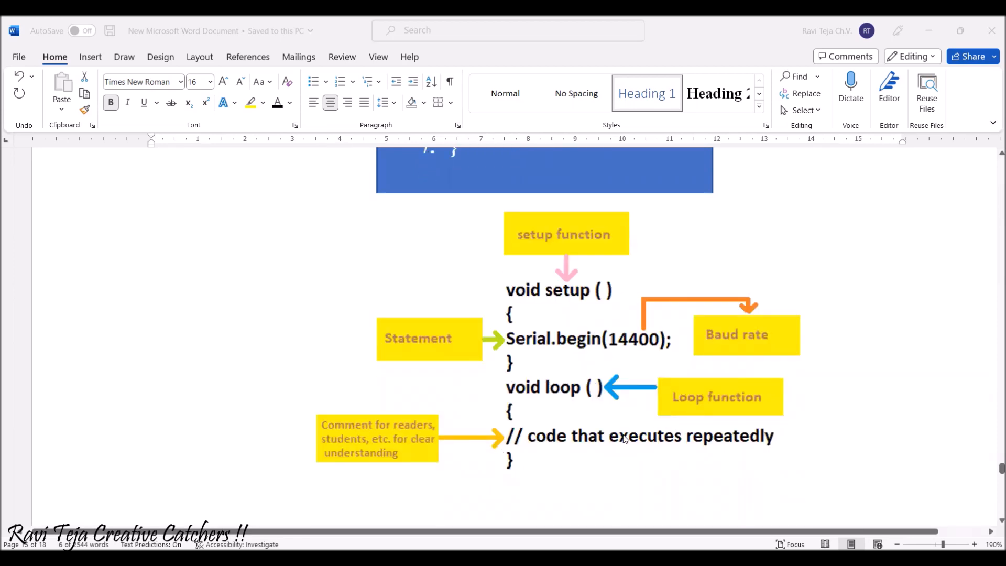
pyautogui.moveTo(558, 254)
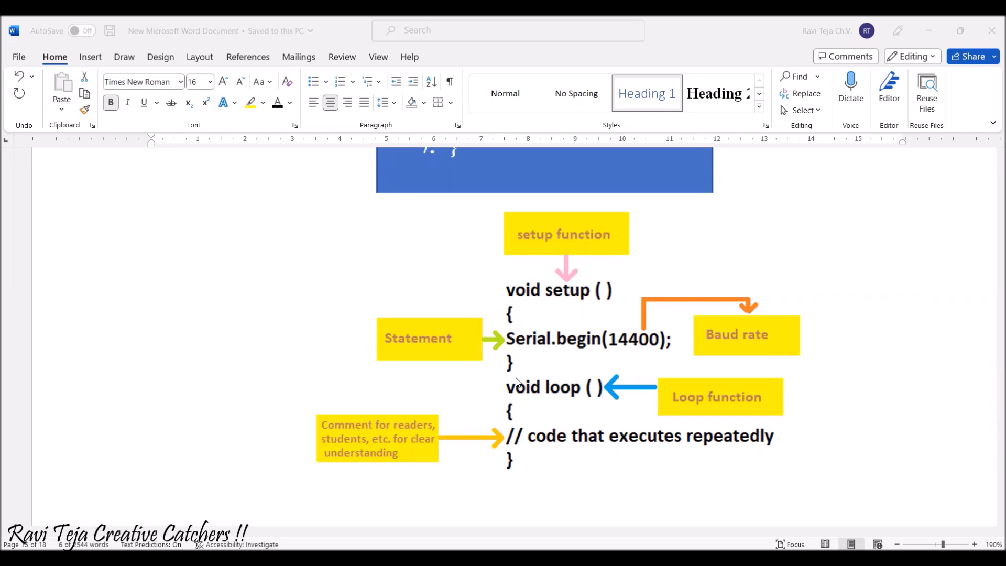
pyautogui.moveTo(575, 424)
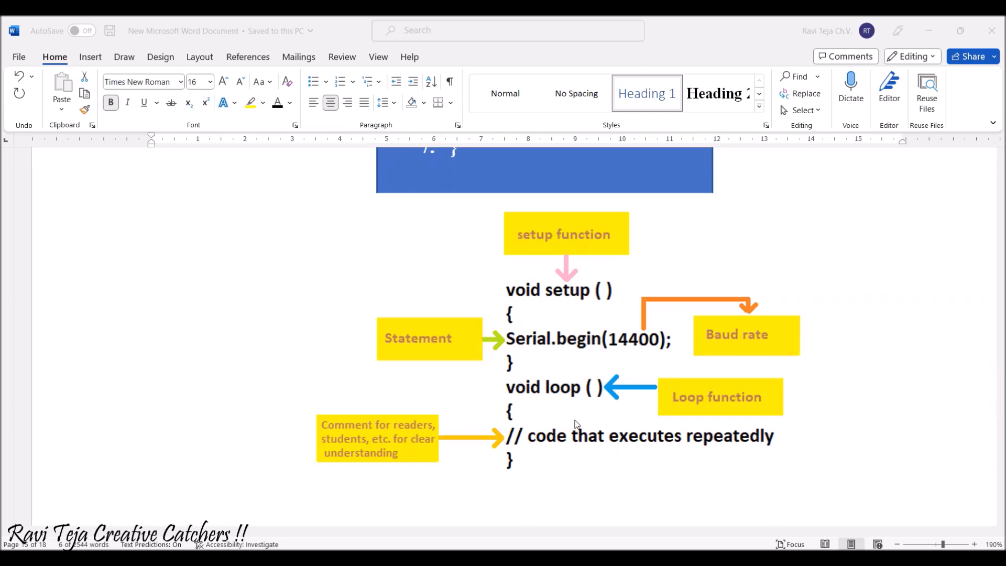
pyautogui.scroll(-3)
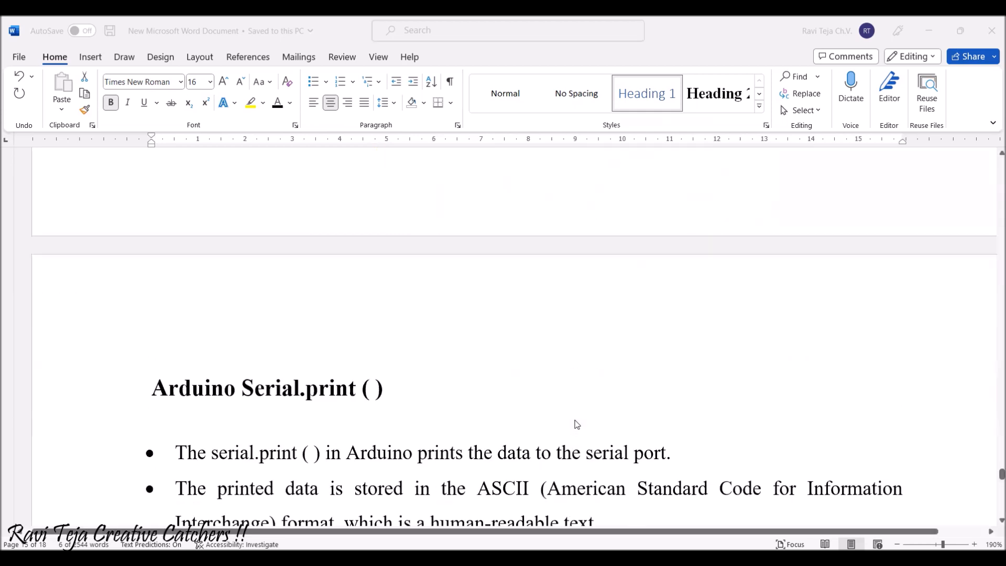
pyautogui.scroll(-3)
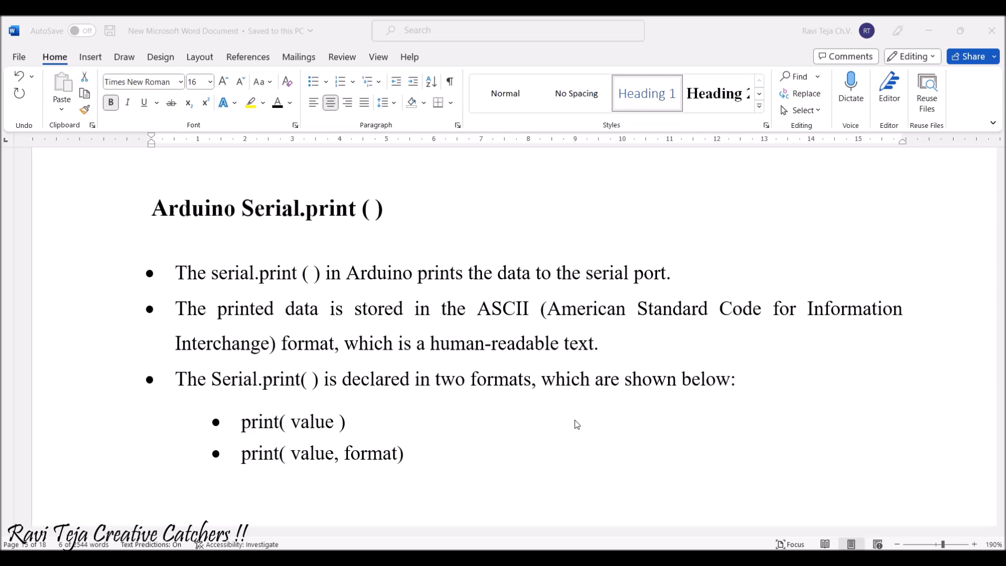
pyautogui.scroll(-3)
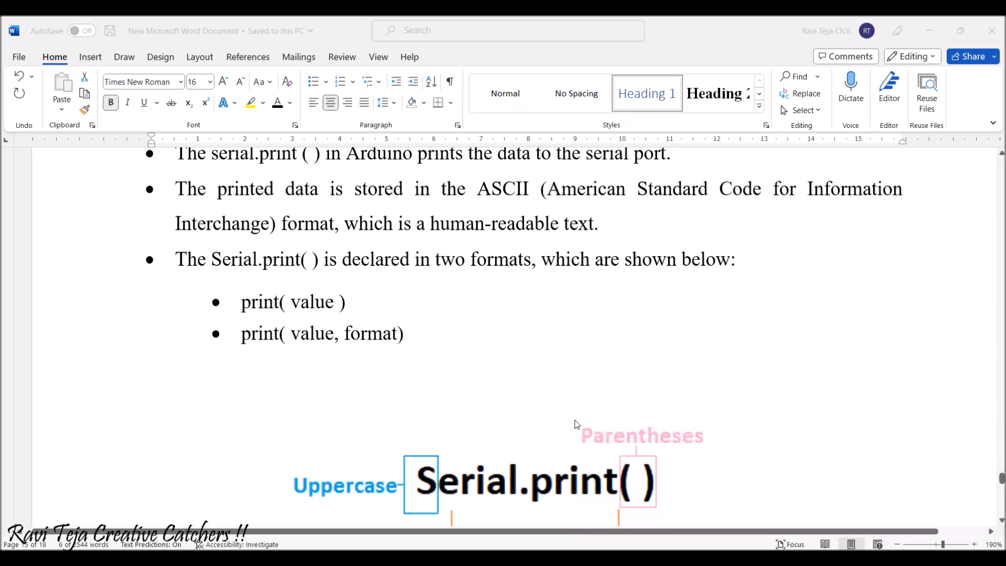
pyautogui.scroll(-3)
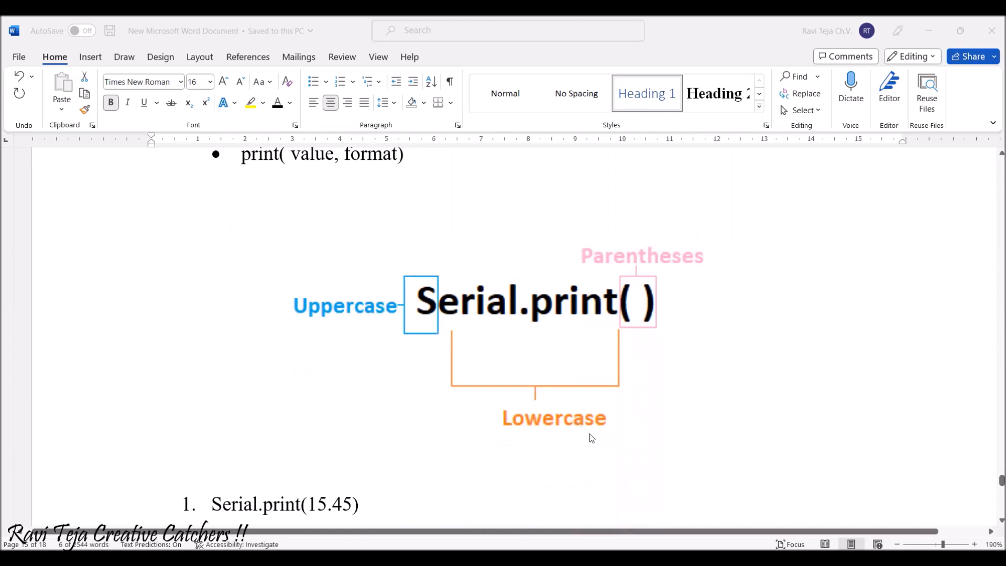
pyautogui.moveTo(440, 290)
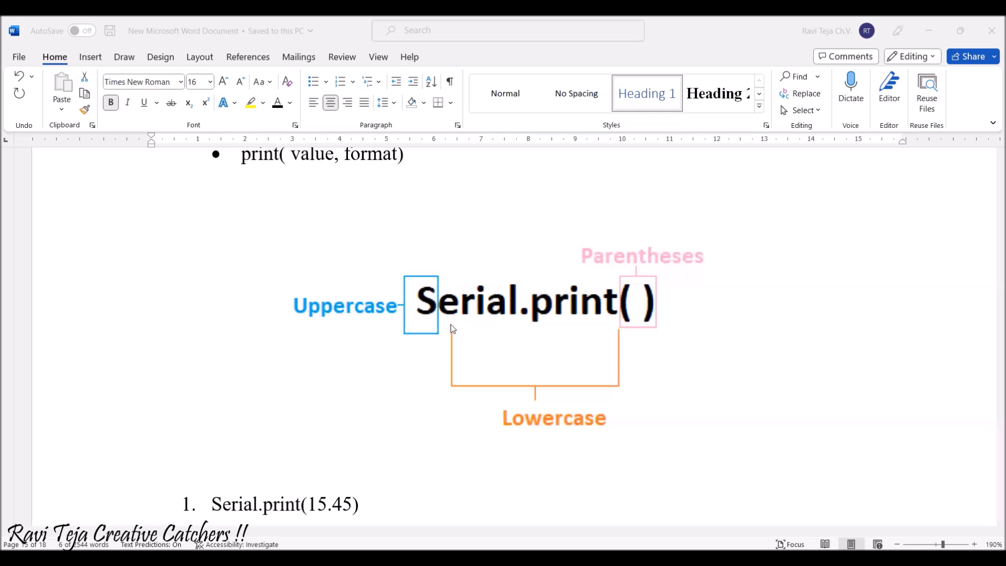
pyautogui.moveTo(627, 297)
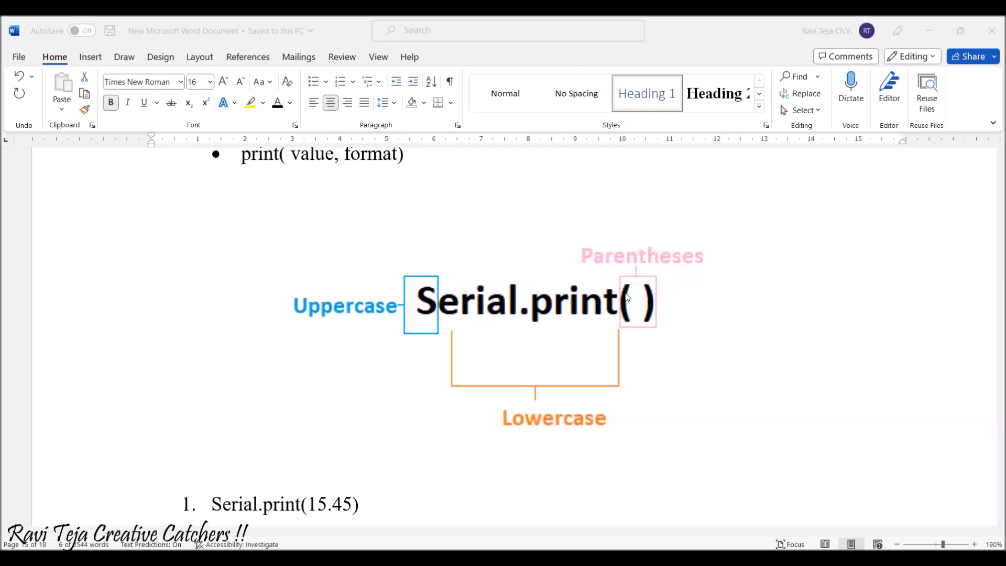
pyautogui.moveTo(669, 317)
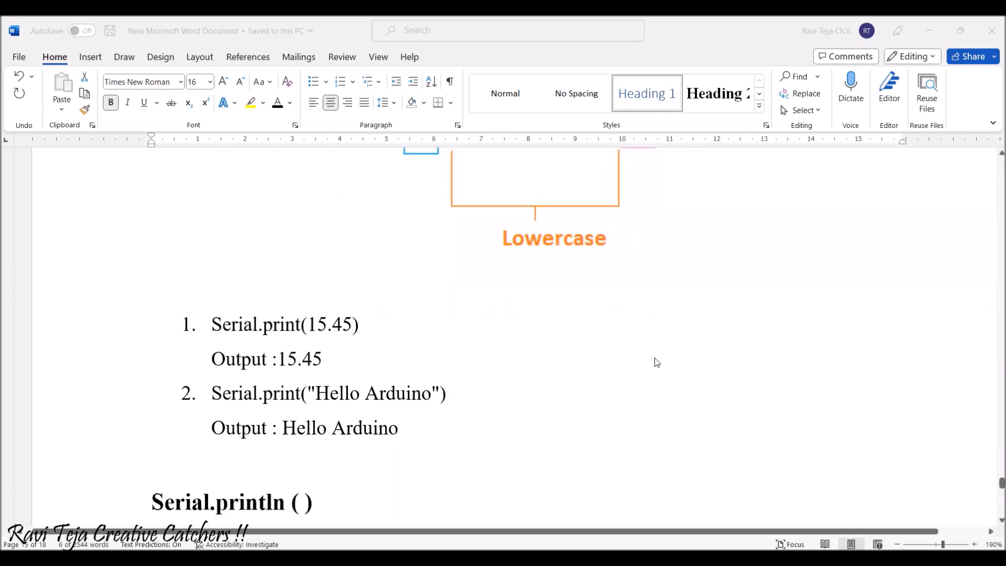
pyautogui.moveTo(298, 348)
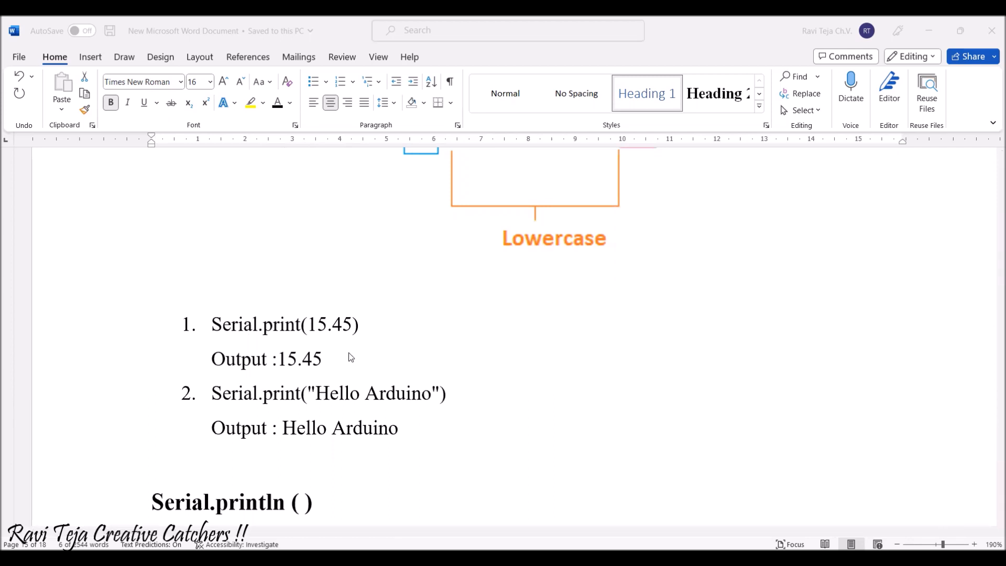
pyautogui.moveTo(314, 371)
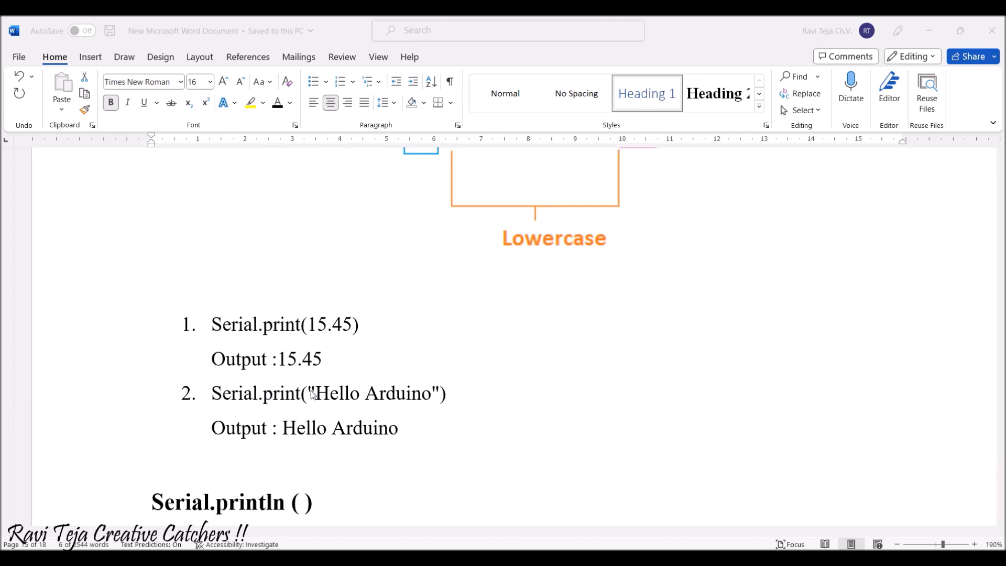
pyautogui.moveTo(313, 405)
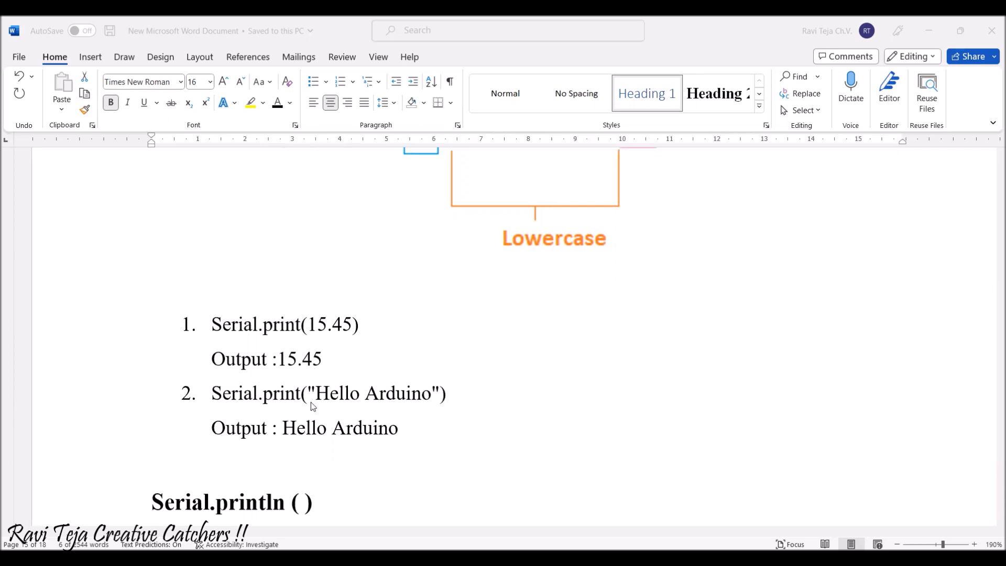
pyautogui.moveTo(315, 412)
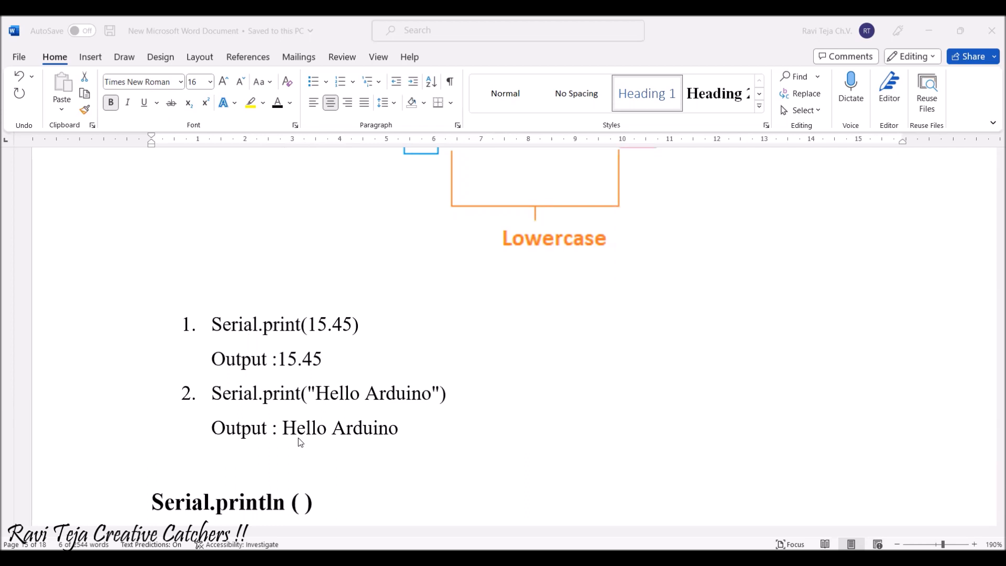
pyautogui.scroll(-3)
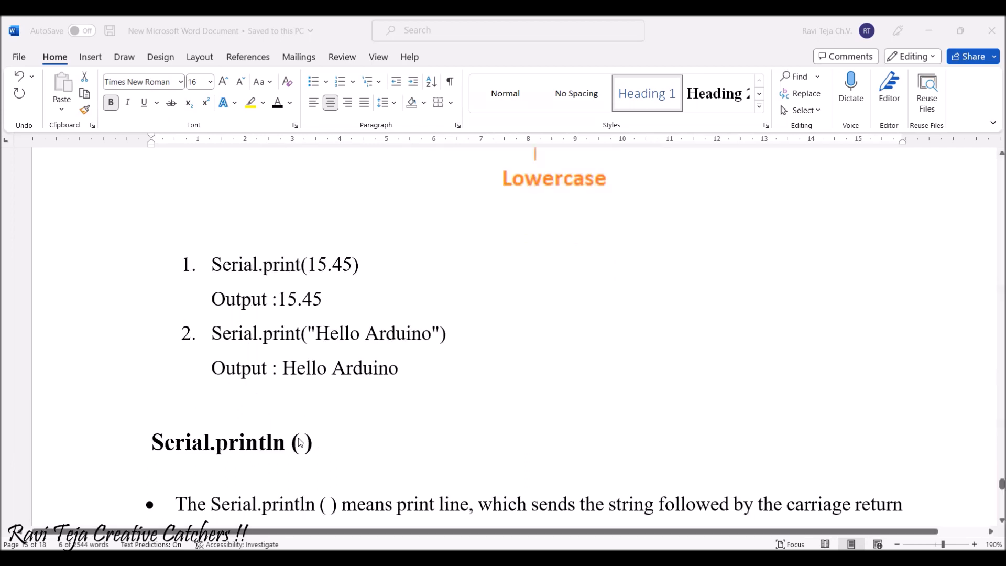
pyautogui.moveTo(375, 422)
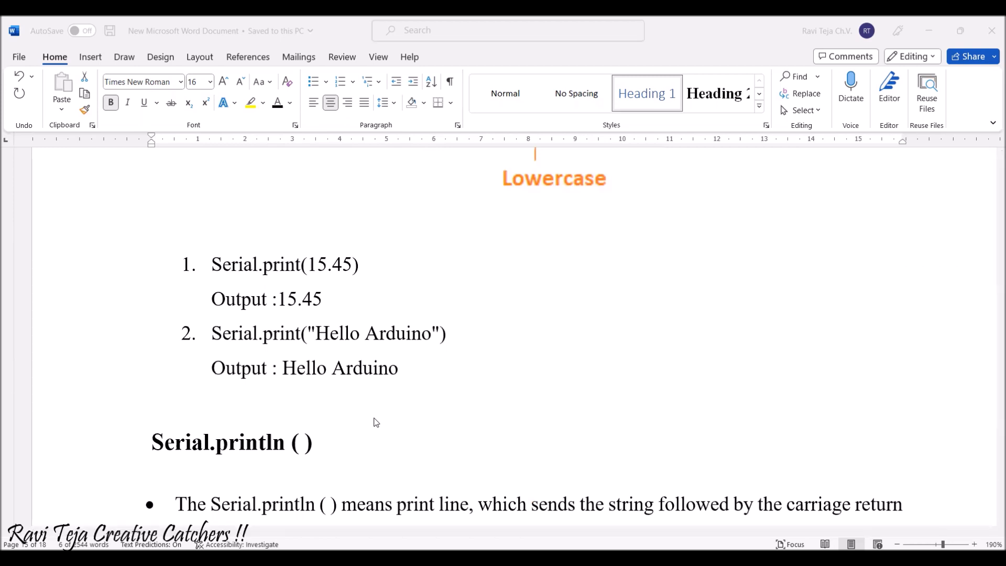
pyautogui.scroll(-3)
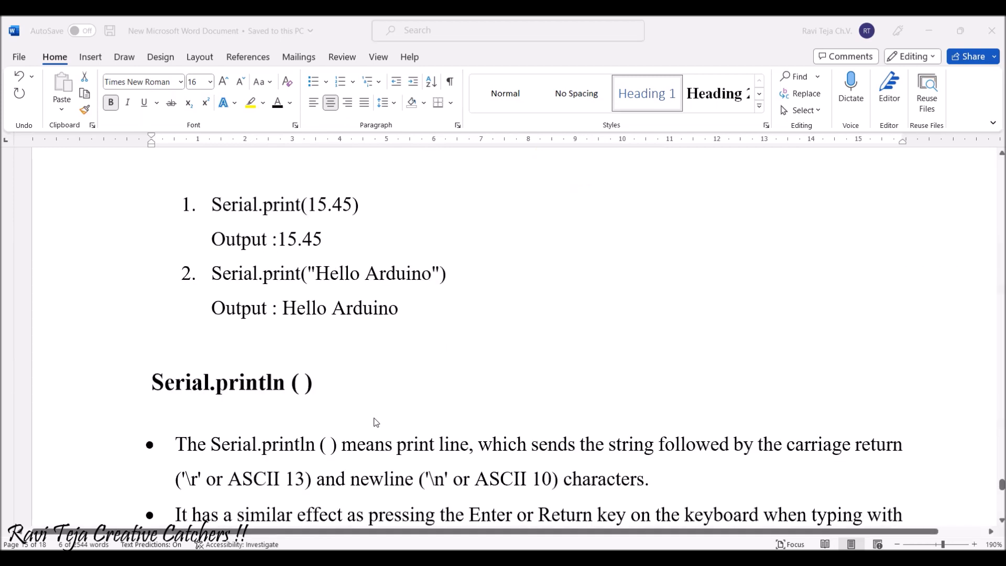
pyautogui.scroll(-3)
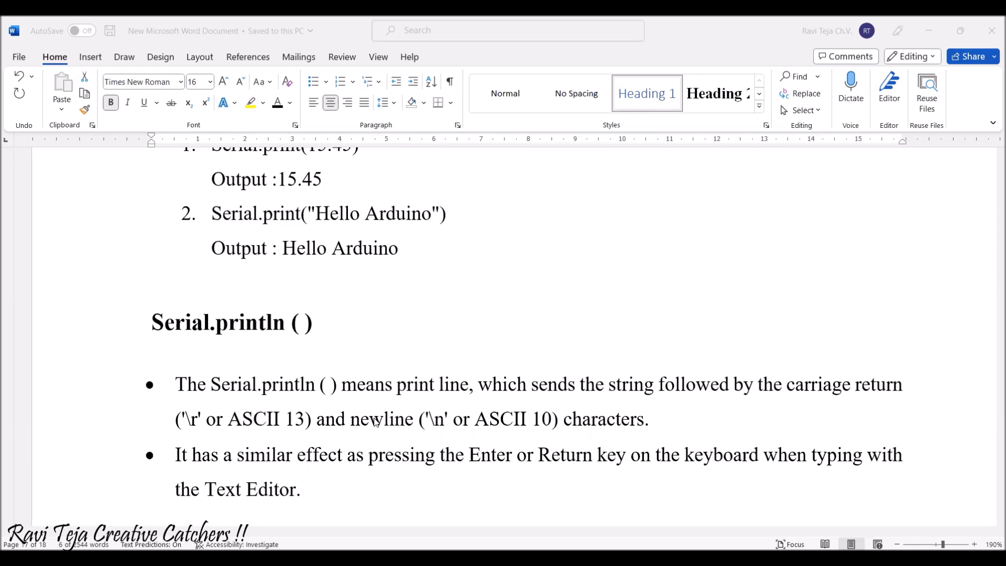
pyautogui.scroll(-3)
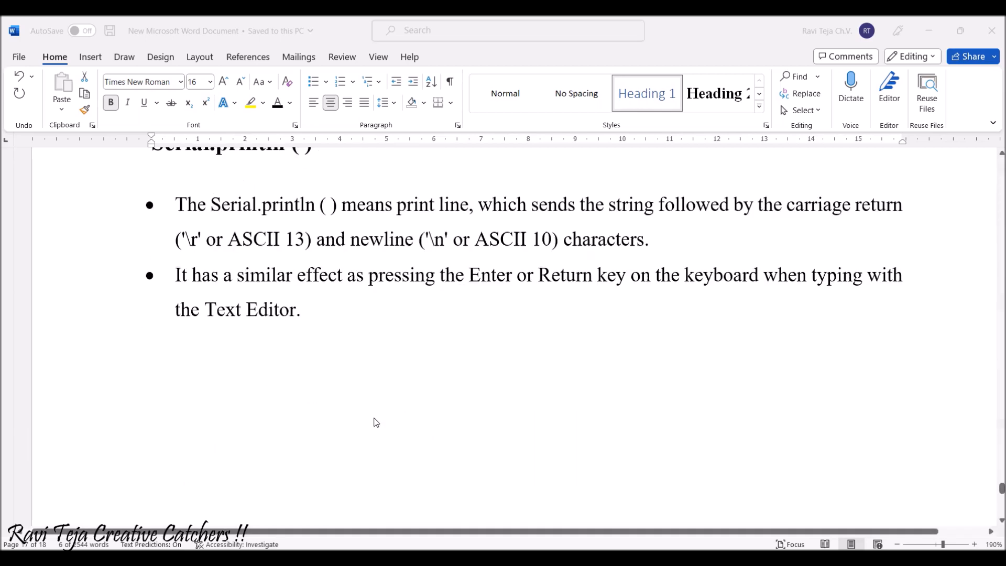
pyautogui.scroll(-3)
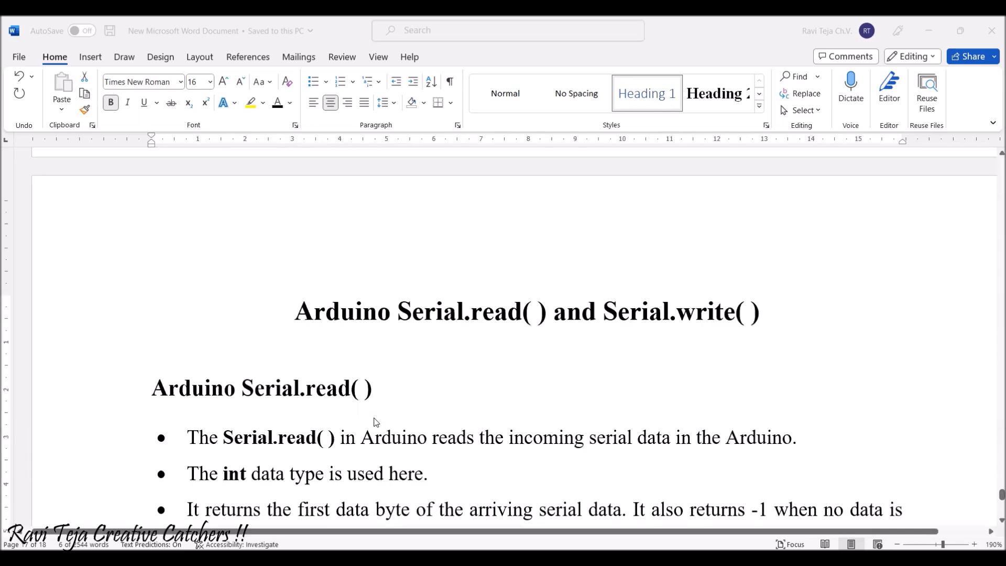
pyautogui.scroll(-3)
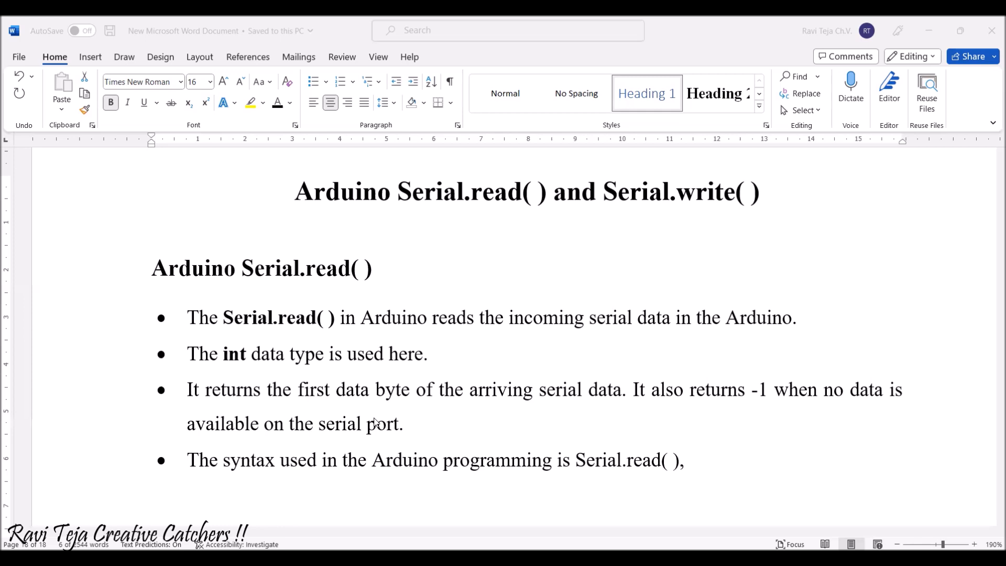
pyautogui.scroll(-3)
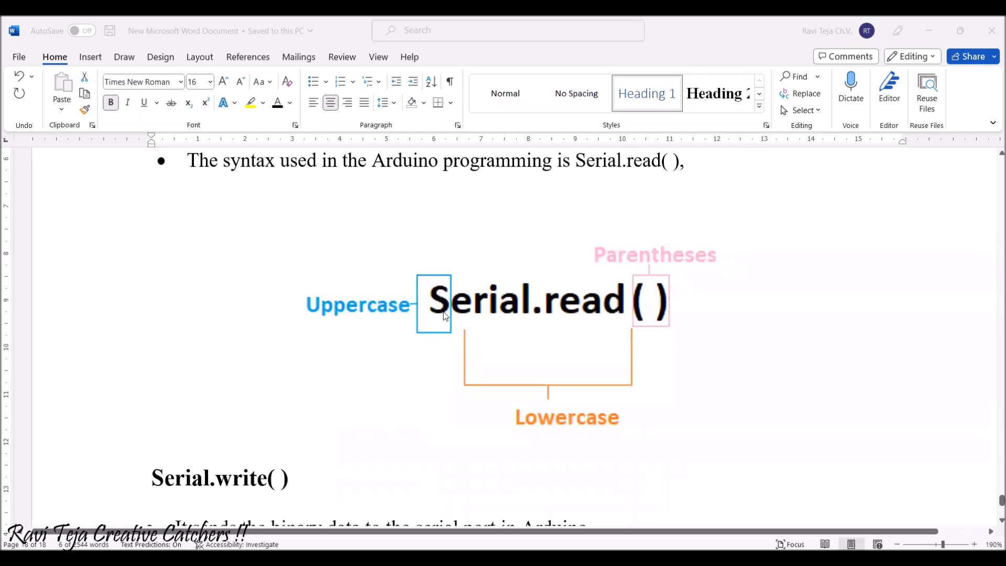
pyautogui.moveTo(593, 341)
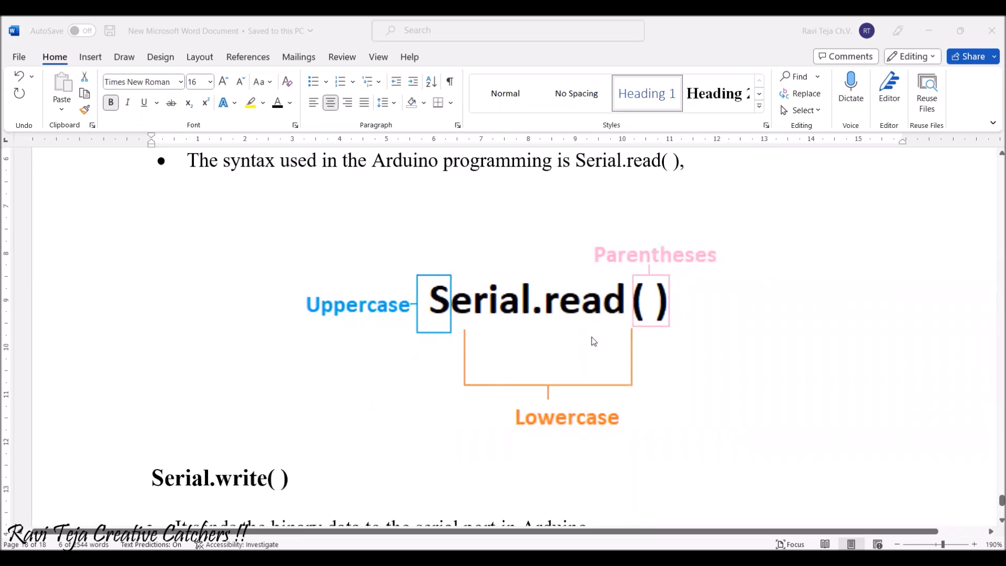
pyautogui.moveTo(664, 327)
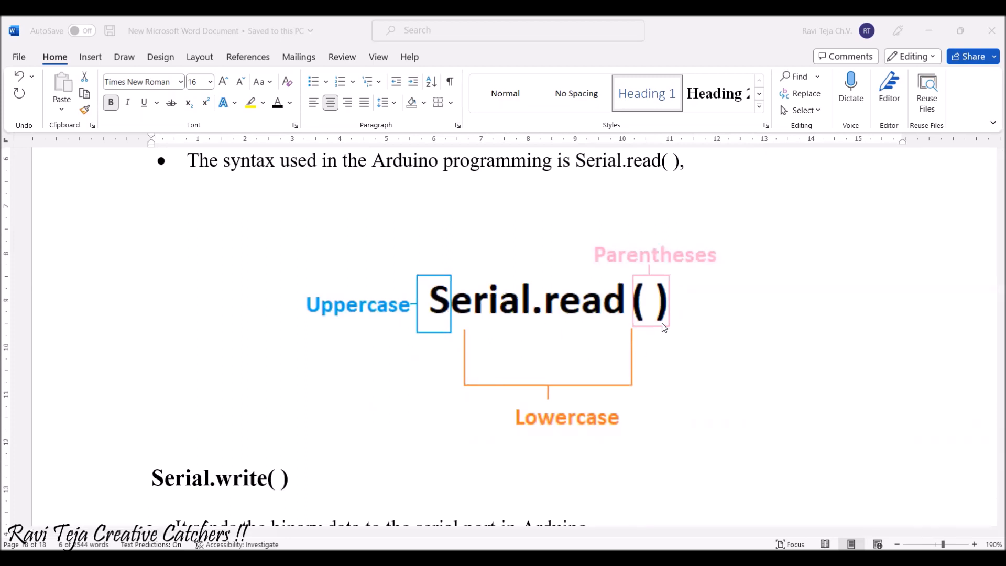
pyautogui.scroll(-3)
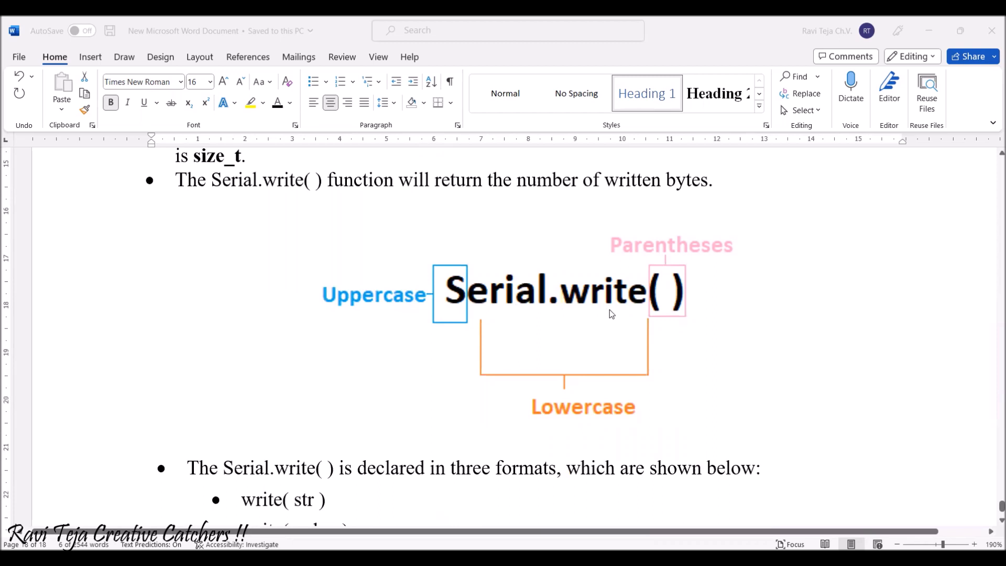
pyautogui.scroll(-3)
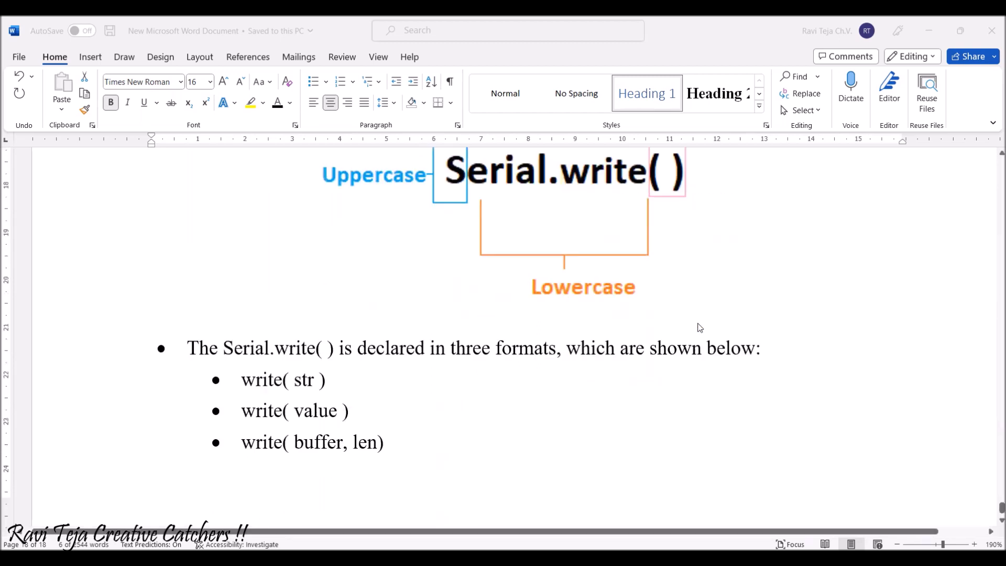
pyautogui.moveTo(792, 364)
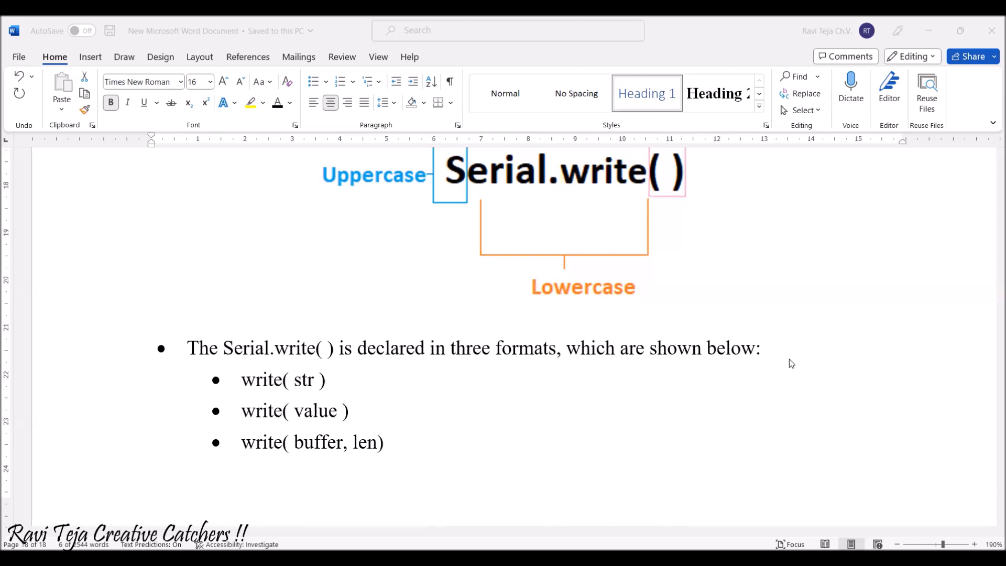
pyautogui.scroll(-3)
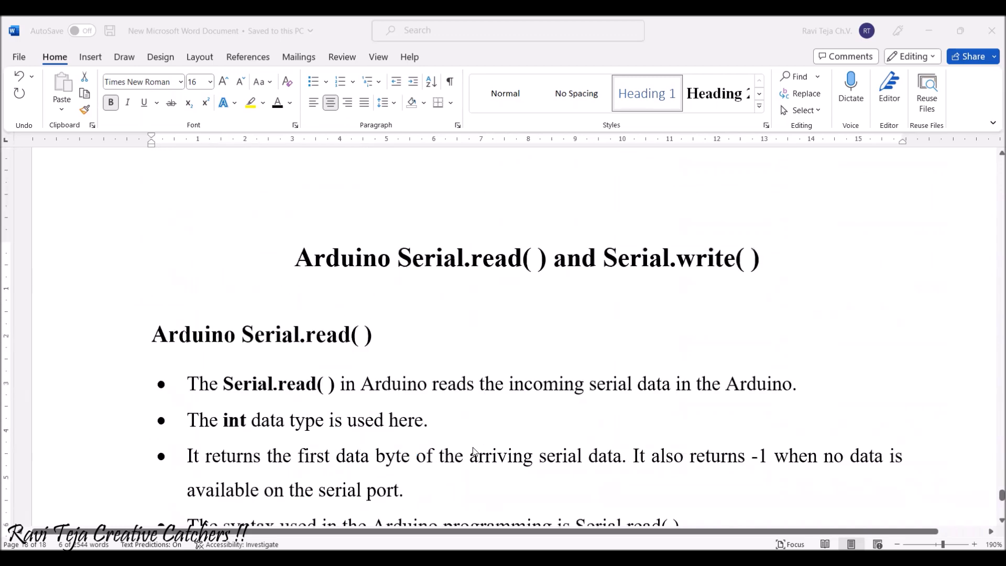
pyautogui.scroll(-3)
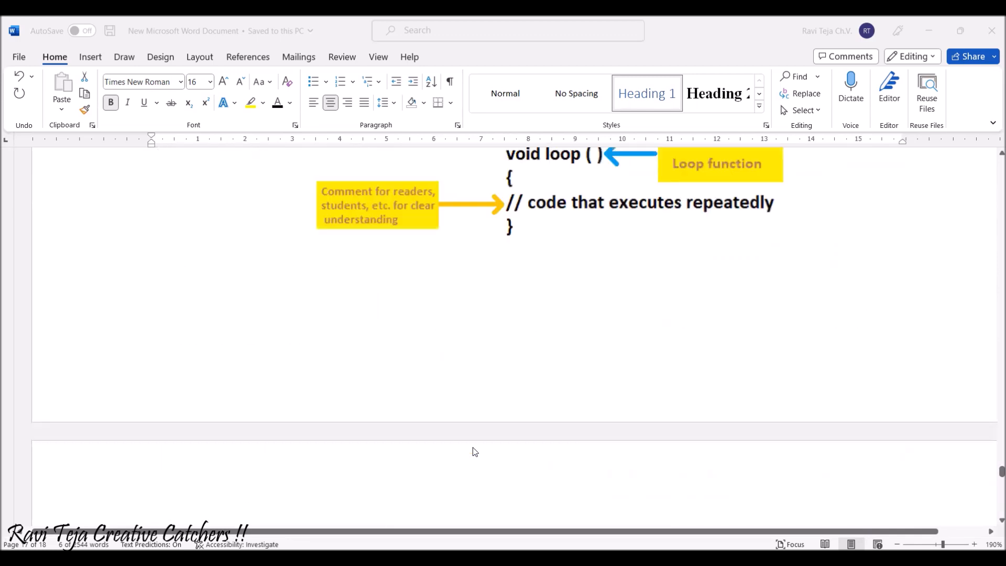
pyautogui.scroll(-3)
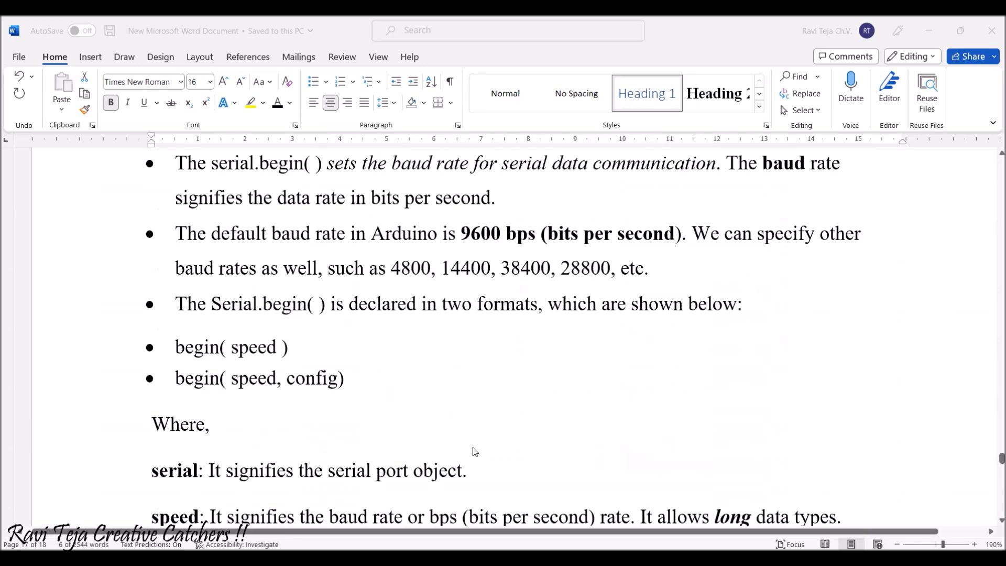